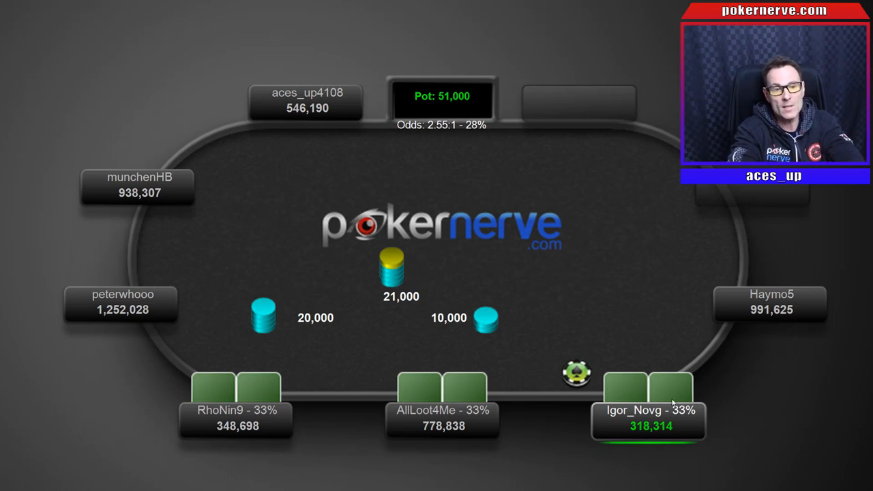
pyautogui.moveTo(820, 447)
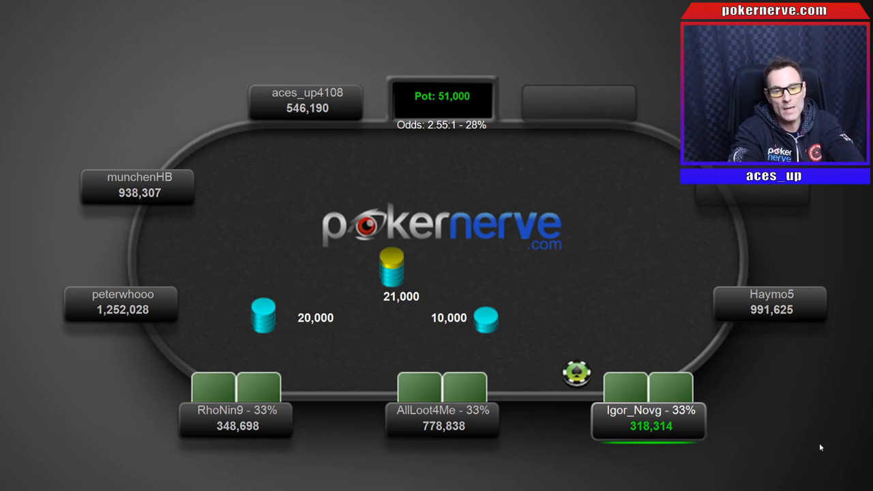
pyautogui.moveTo(827, 440)
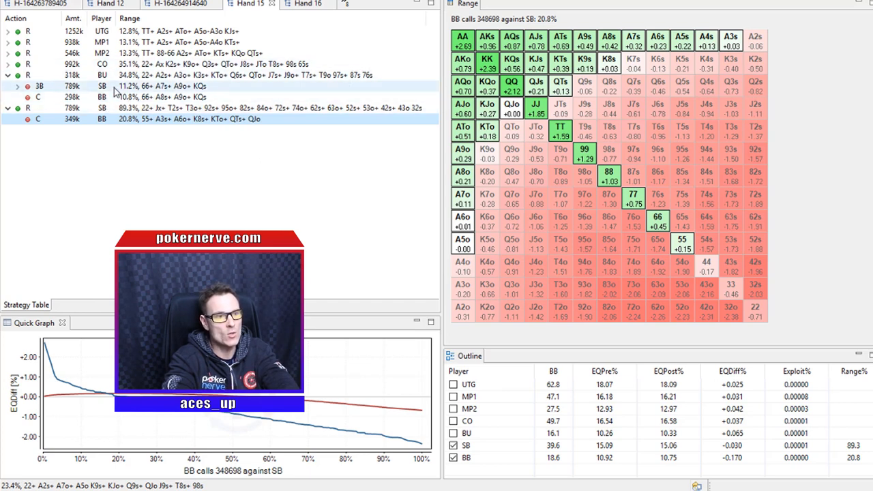
# Select the button's raise row to display its 34.8% range grid with per-hand EV.
pyautogui.click(204, 75)
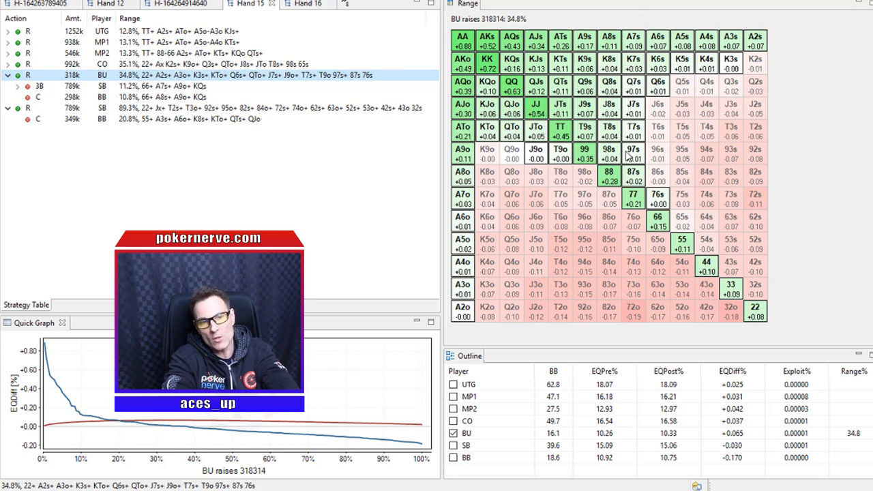
pyautogui.moveTo(611, 149)
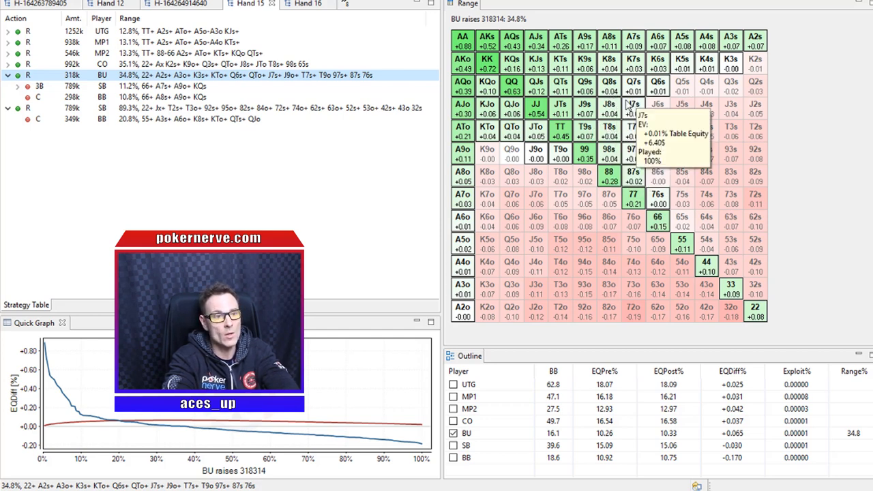
pyautogui.moveTo(585, 130)
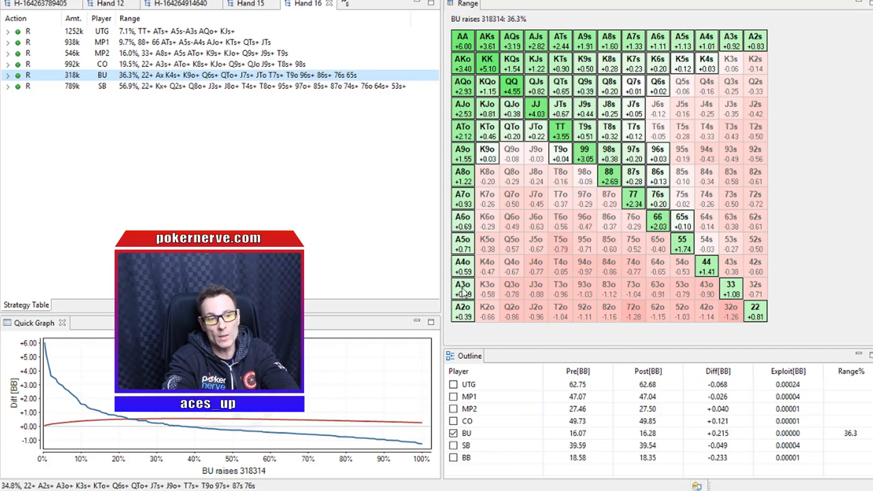
pyautogui.moveTo(462, 289)
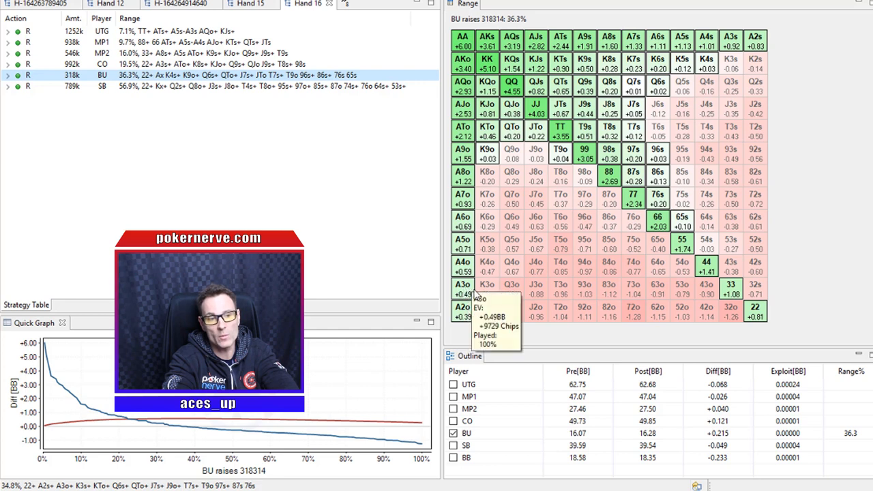
pyautogui.moveTo(385, 184)
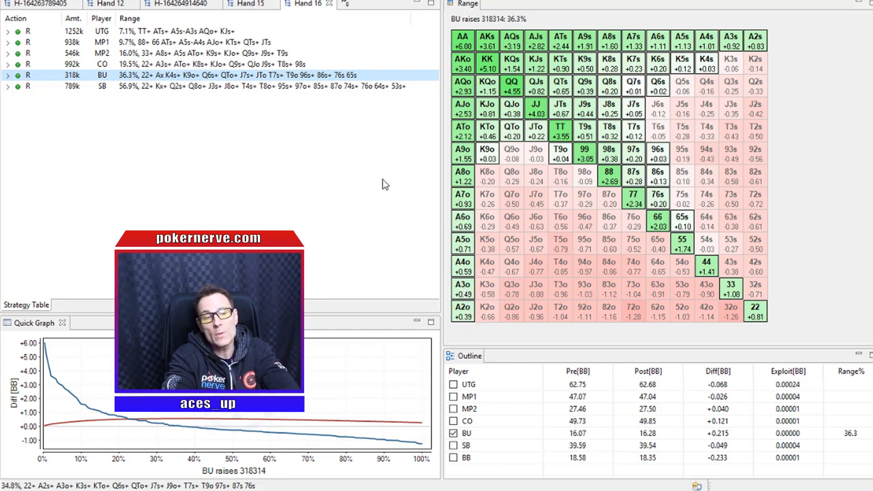
pyautogui.moveTo(429, 172)
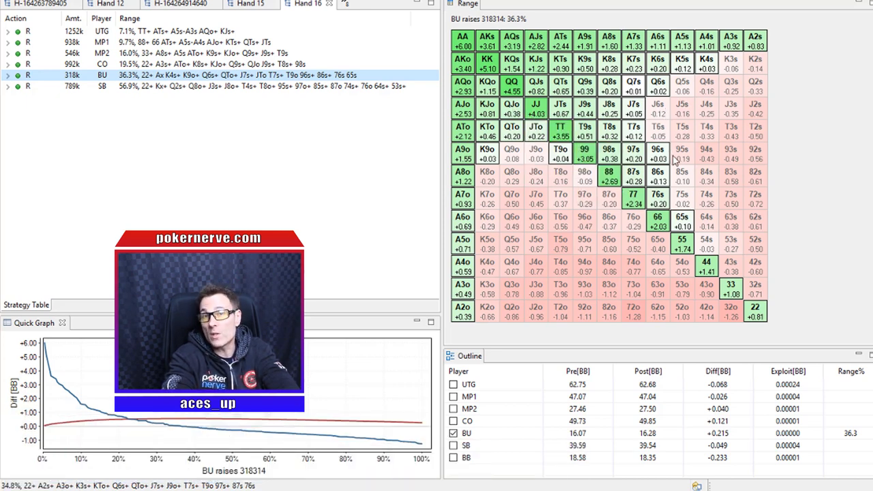
pyautogui.moveTo(820, 124)
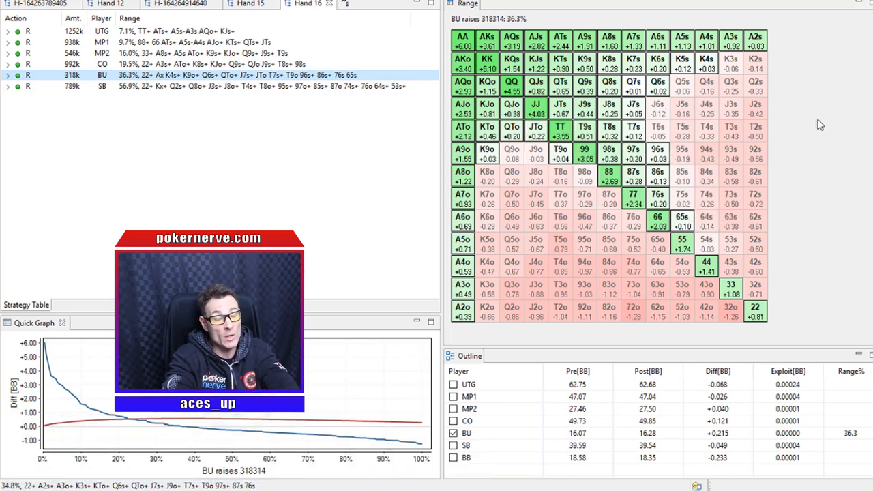
pyautogui.moveTo(844, 132)
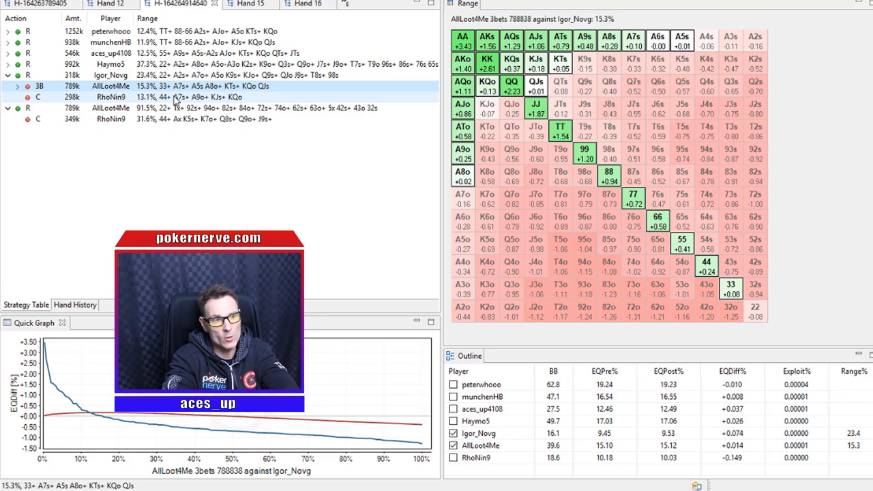
# Select the big blind's call row under the 3-bet line to show its 13.1% range.
pyautogui.click(109, 96)
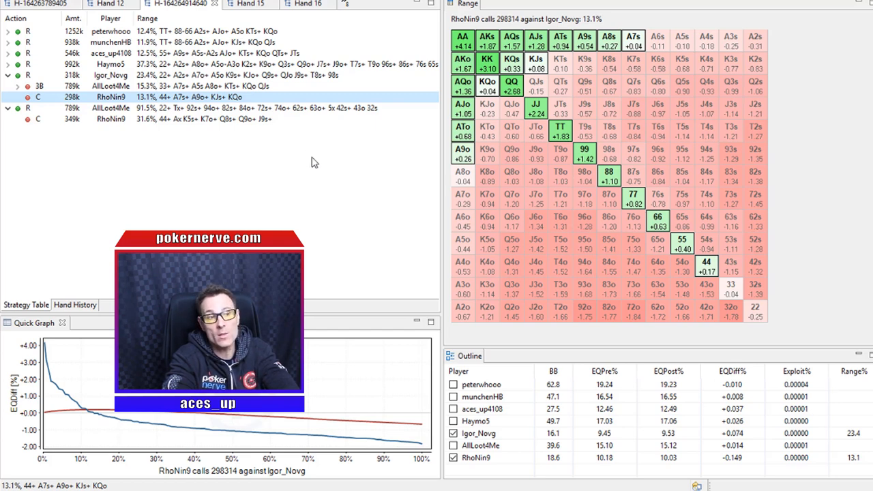
pyautogui.moveTo(254, 158)
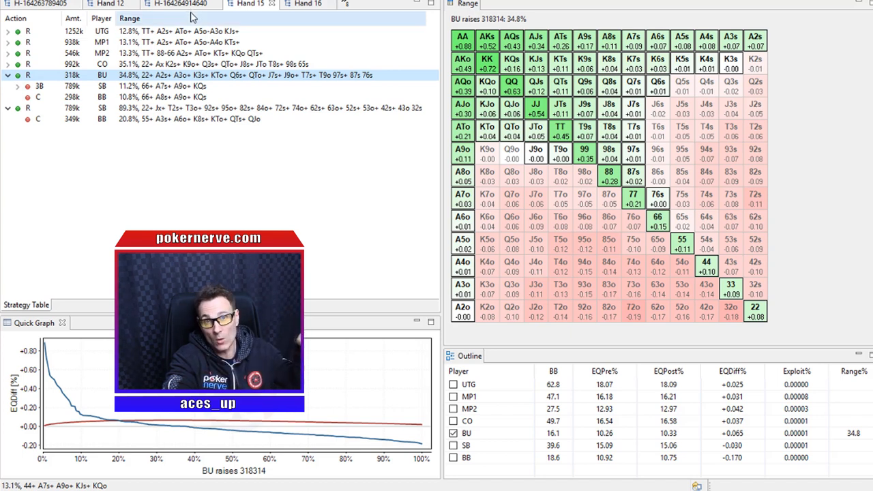
pyautogui.moveTo(192, 24)
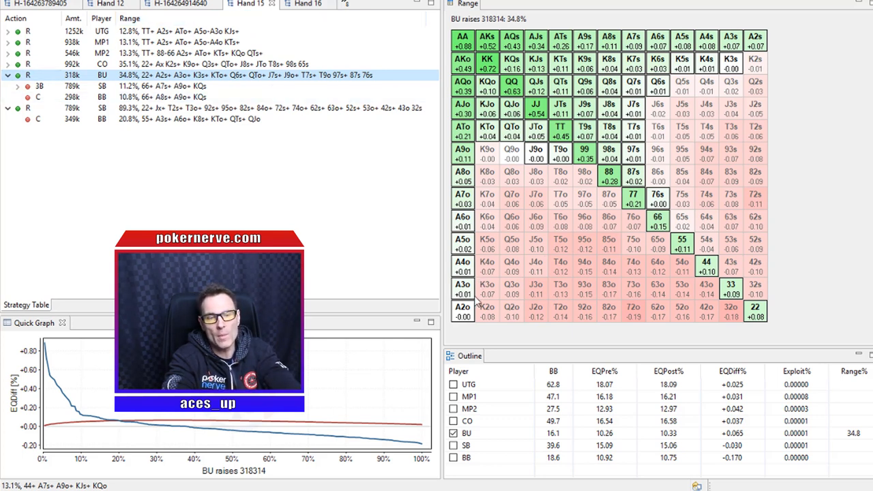
pyautogui.moveTo(464, 284)
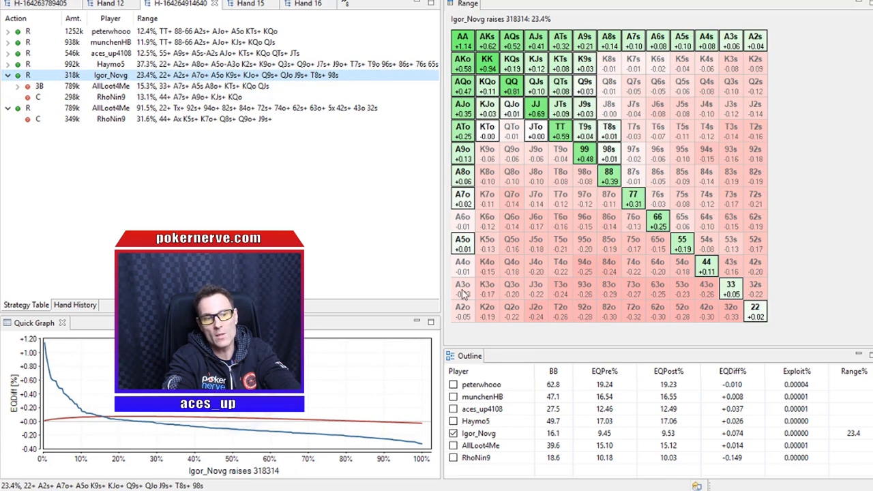
pyautogui.moveTo(227, 173)
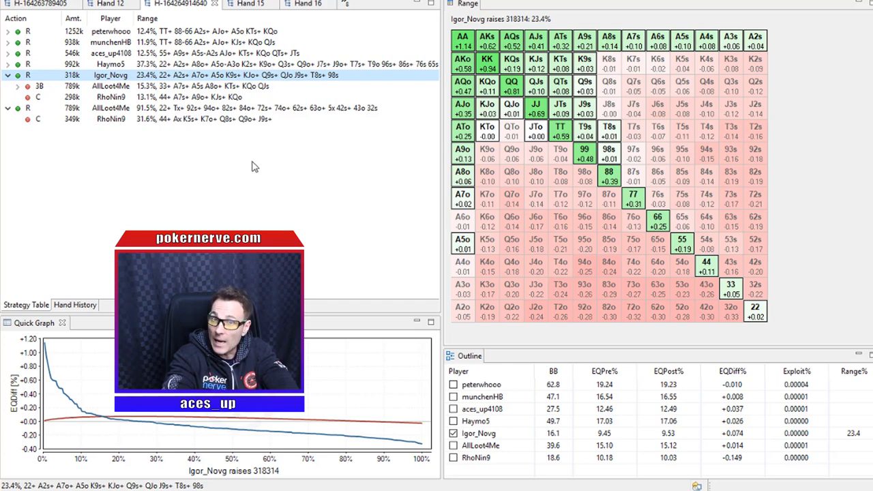
pyautogui.moveTo(304, 206)
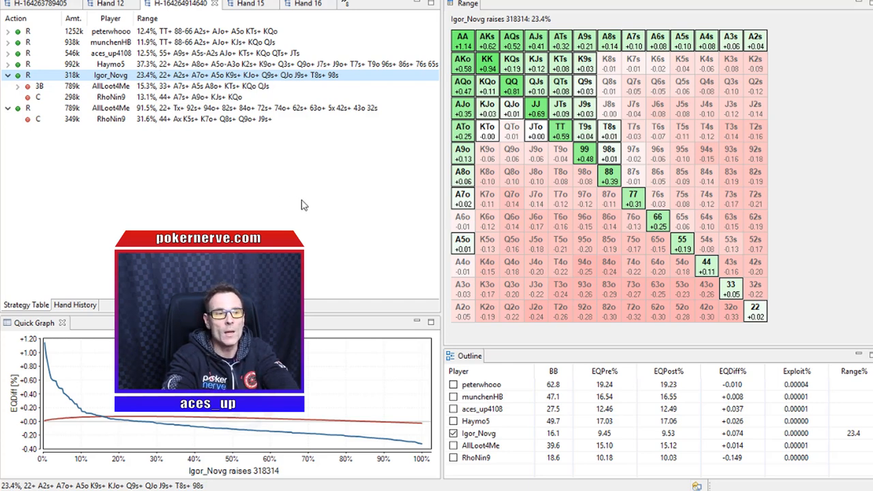
pyautogui.moveTo(308, 208)
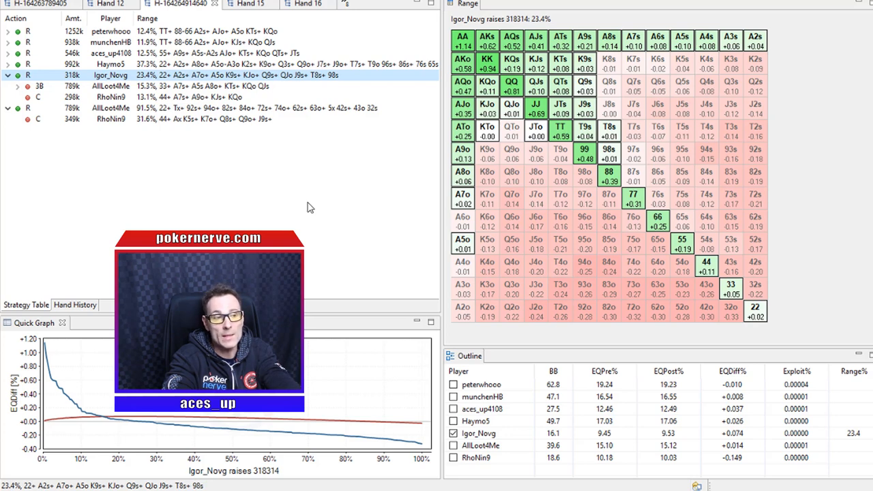
pyautogui.moveTo(367, 206)
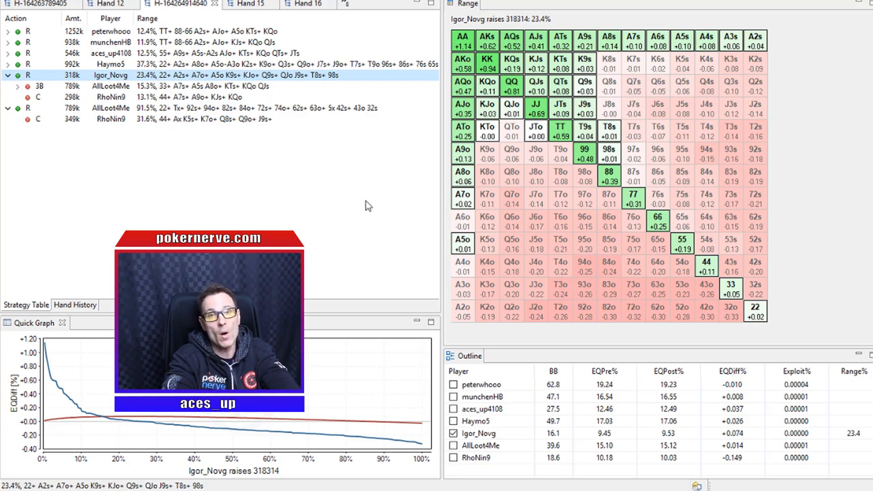
pyautogui.moveTo(348, 150)
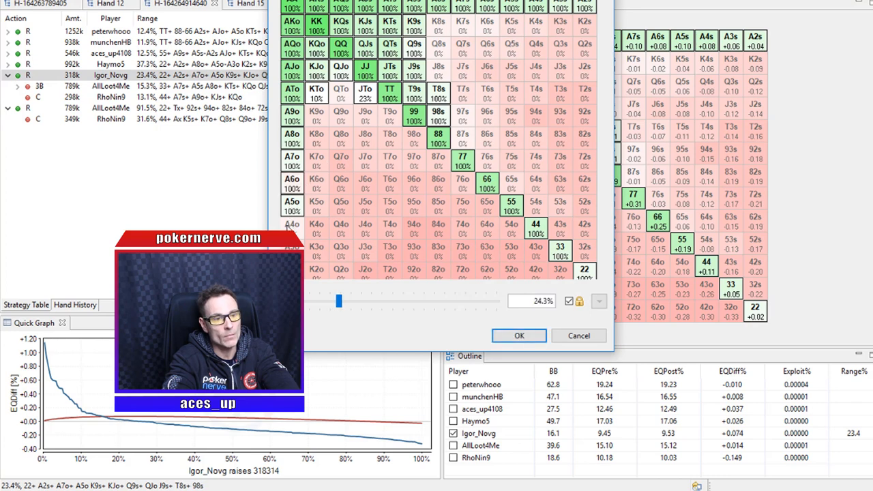
# Drag the button's range slider out to 31.2% and confirm the edit.
pyautogui.moveTo(339, 301); pyautogui.dragTo(344, 301)
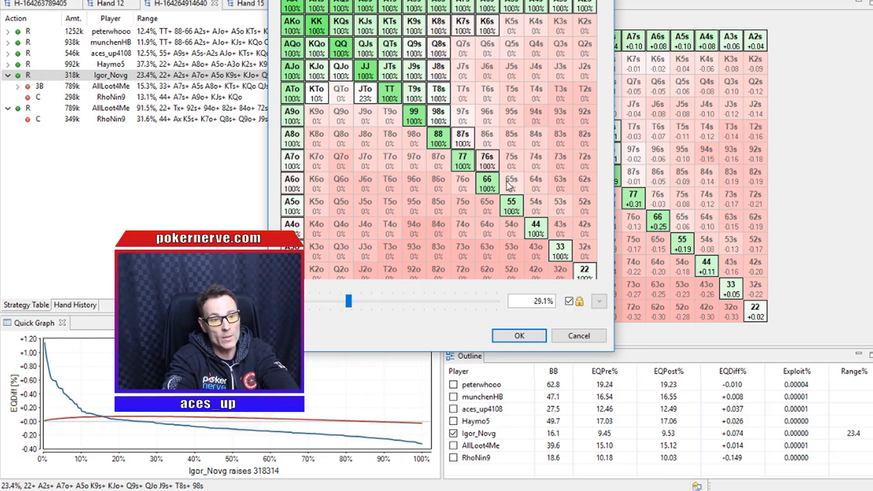
pyautogui.moveTo(348, 301); pyautogui.dragTo(350, 301)
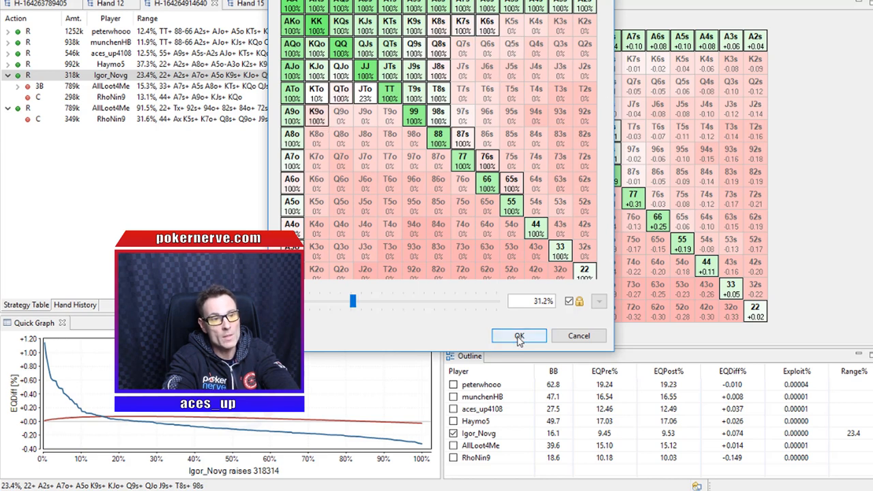
pyautogui.click(518, 335)
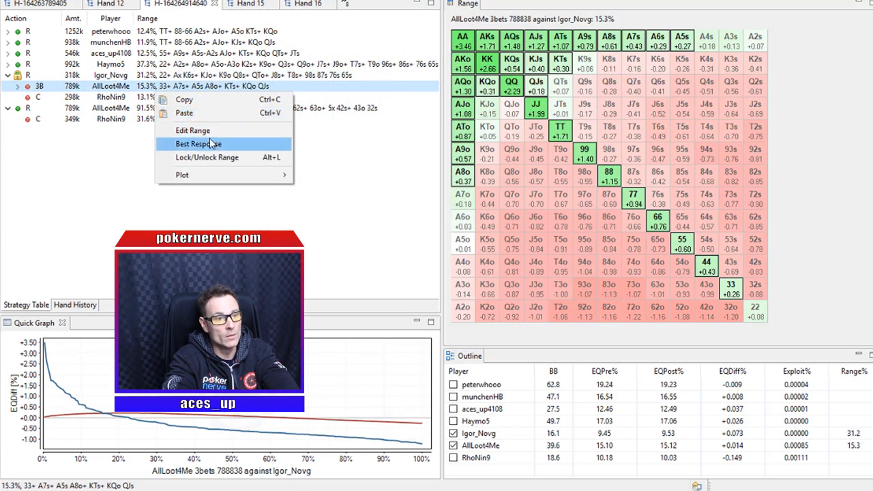
# Recalculate the small blind's 3-bet range as a best response.
pyautogui.click(199, 143)
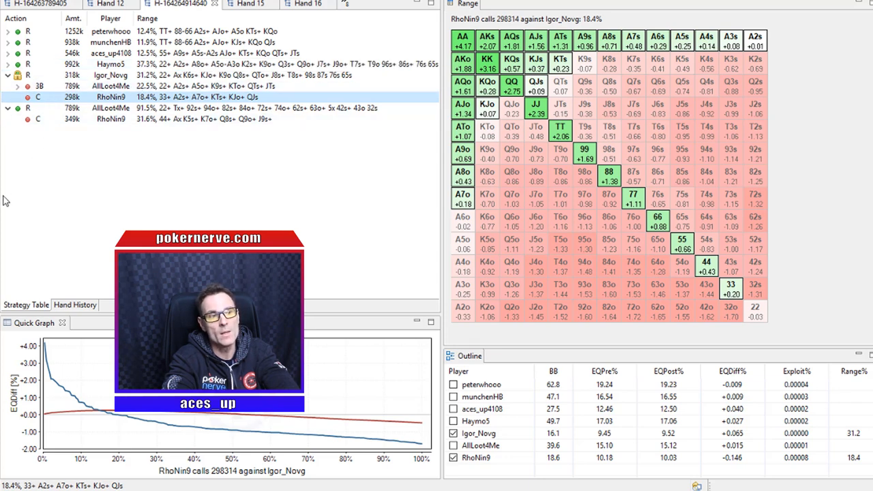
pyautogui.moveTo(106, 182)
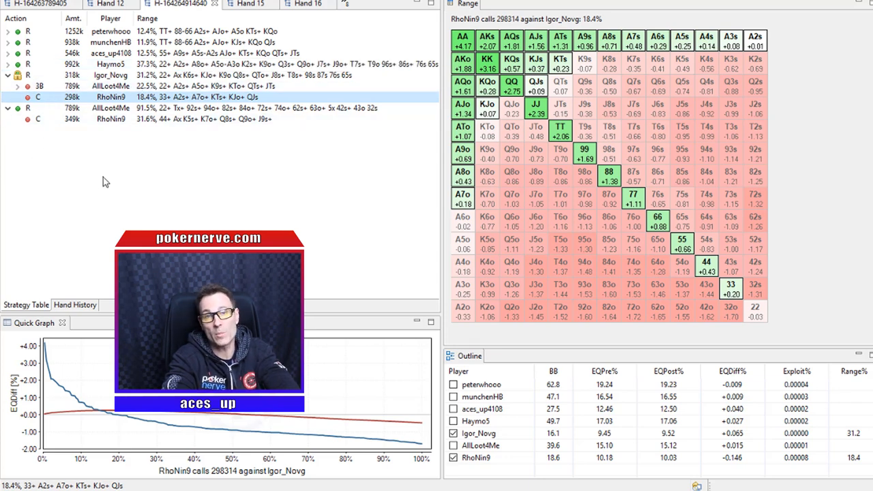